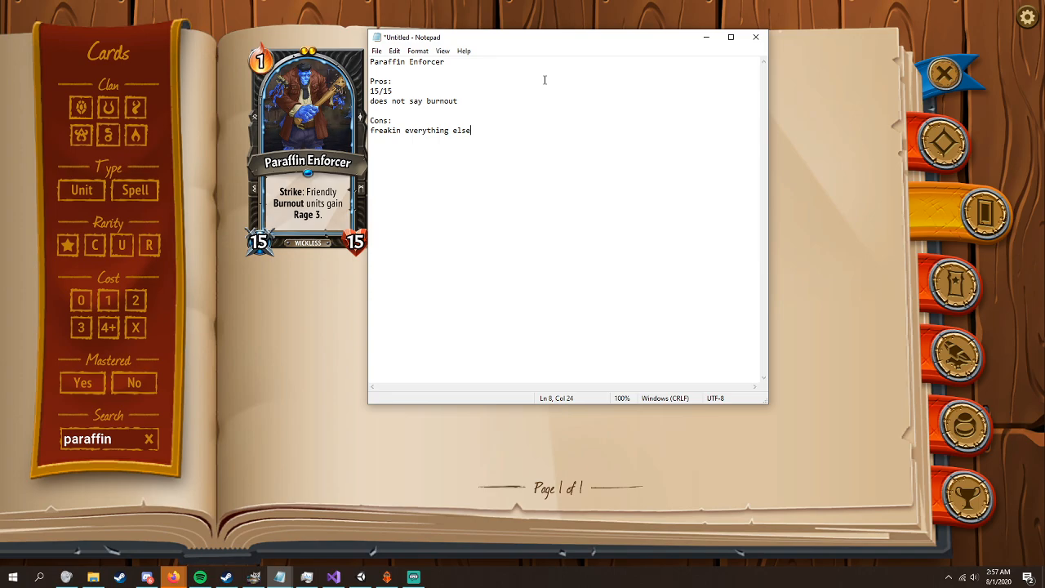
pyautogui.moveTo(310, 206)
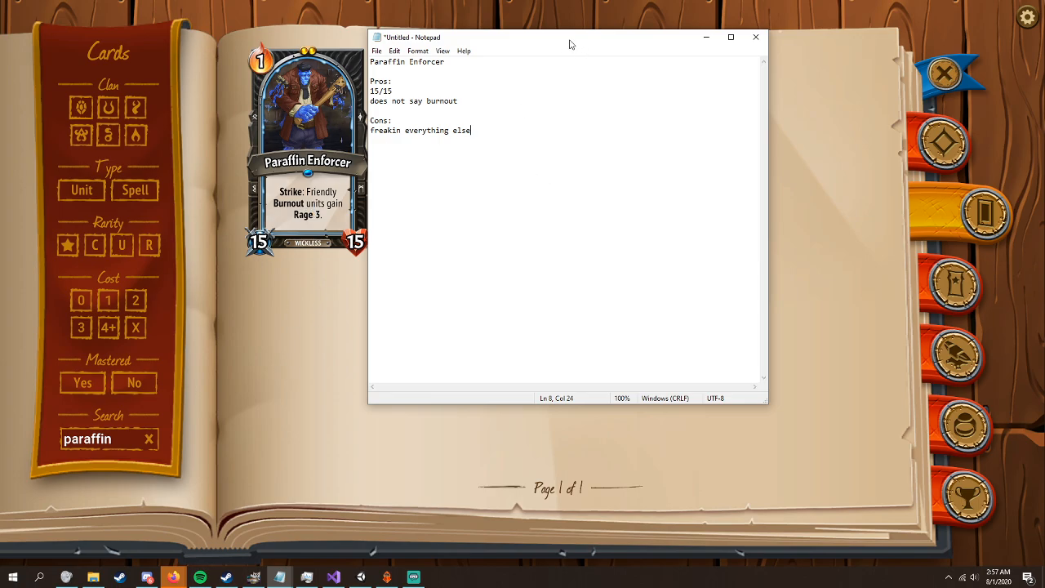
pyautogui.moveTo(588, 52)
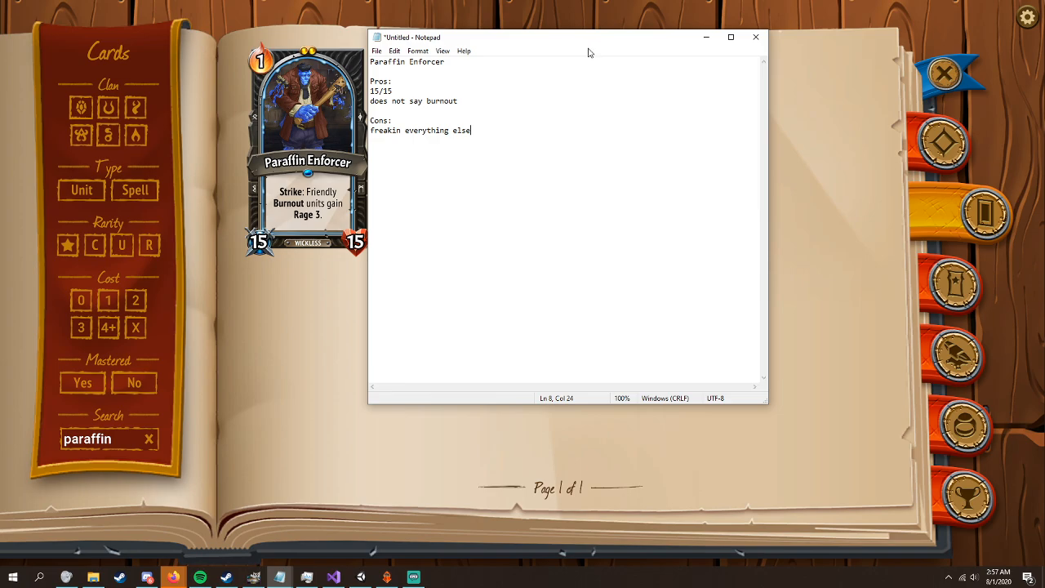
pyautogui.moveTo(575, 39)
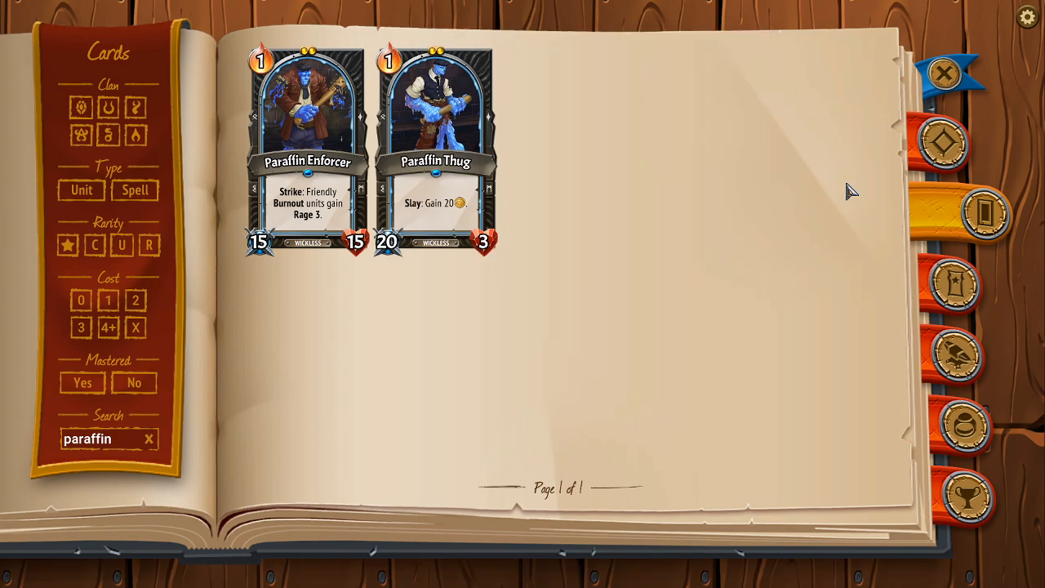
# - Clear the paraffin name search and limit the compendium to unit cards
pyautogui.click(147, 440)
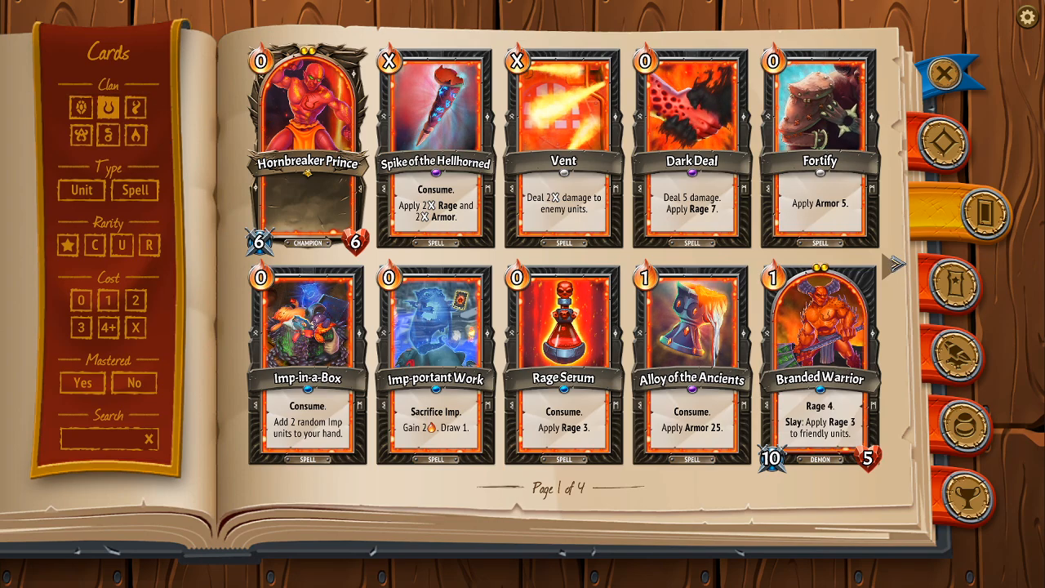
pyautogui.click(893, 265)
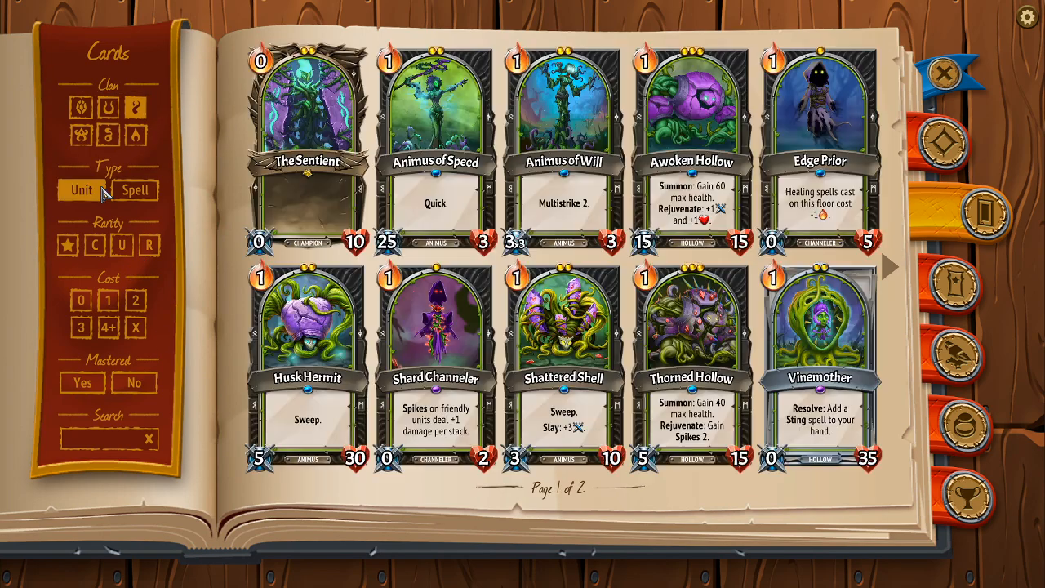
pyautogui.moveTo(692, 359)
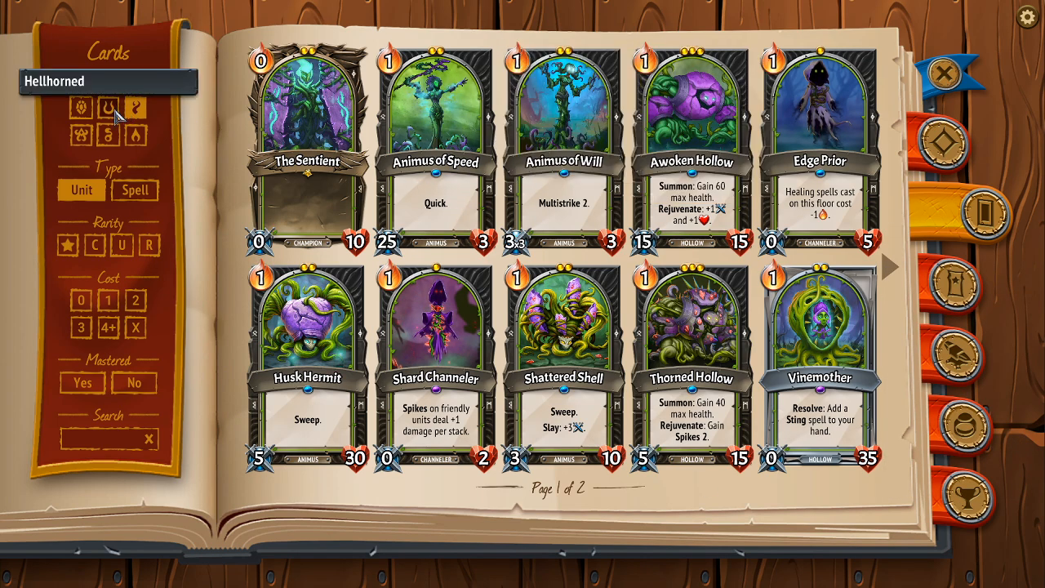
# - Browse Umbra then Rector Flicker's clan units and turn to their second page
pyautogui.click(108, 134)
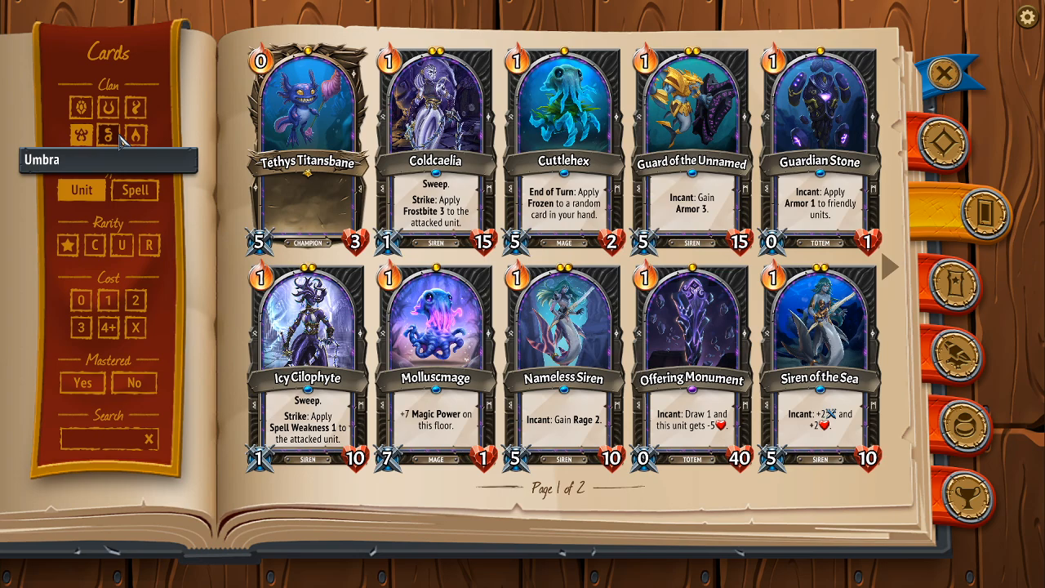
pyautogui.click(107, 134)
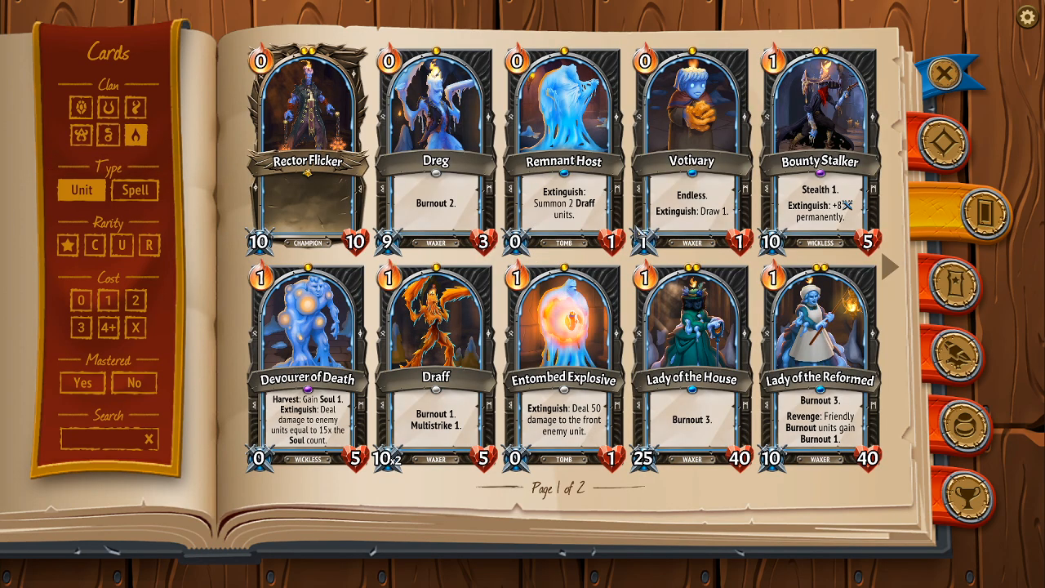
pyautogui.click(889, 268)
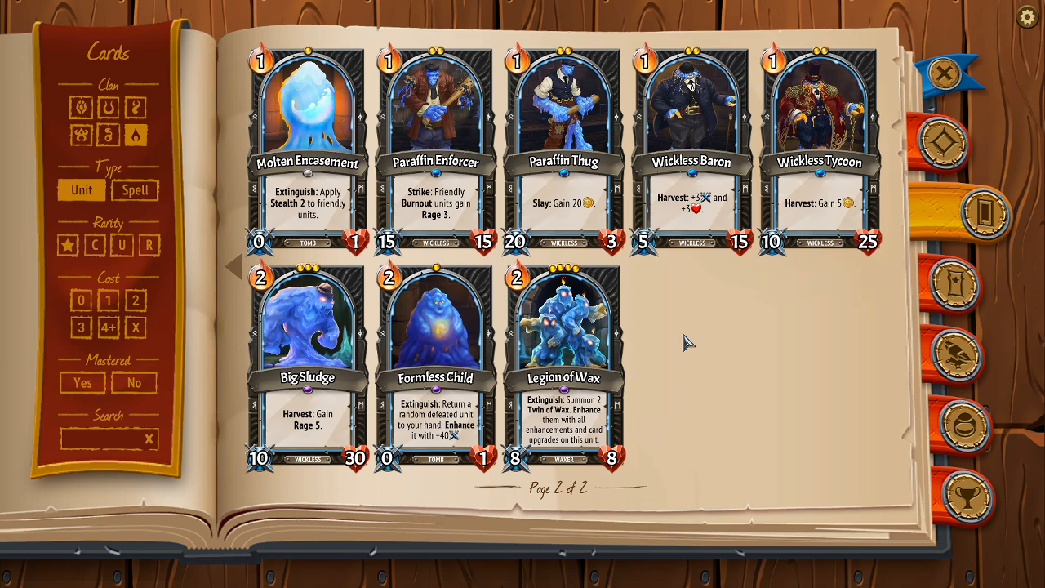
pyautogui.moveTo(108, 134)
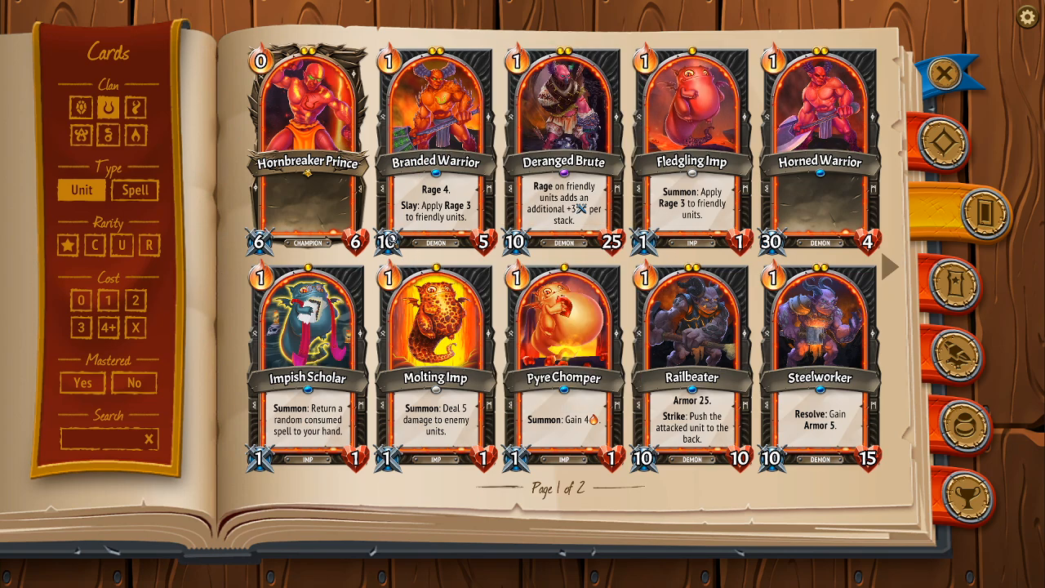
pyautogui.moveTo(417, 203)
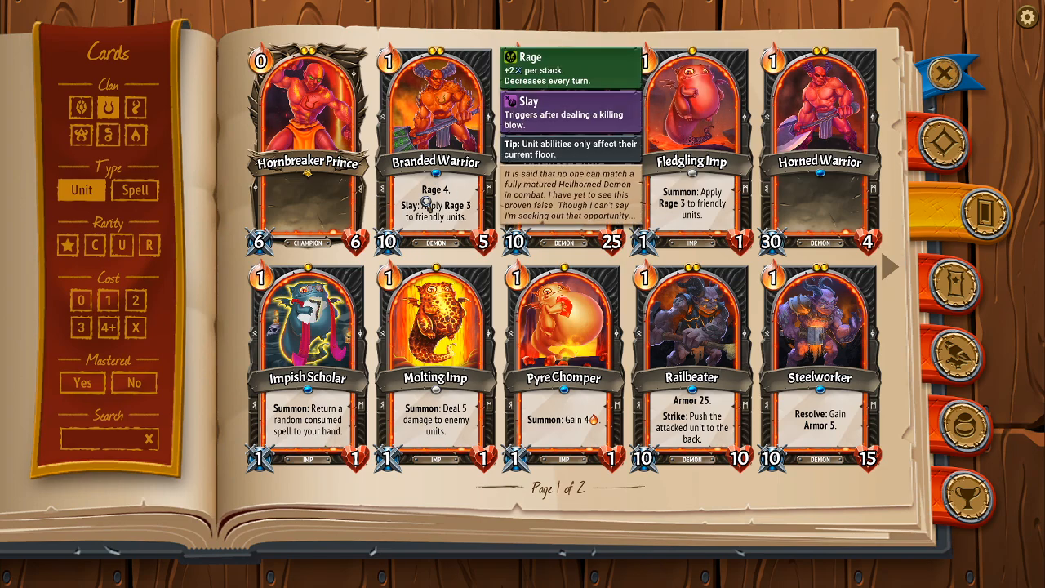
# - Return to Rector Flicker's clan units, page 2, and search for 'paraff'
pyautogui.click(119, 134)
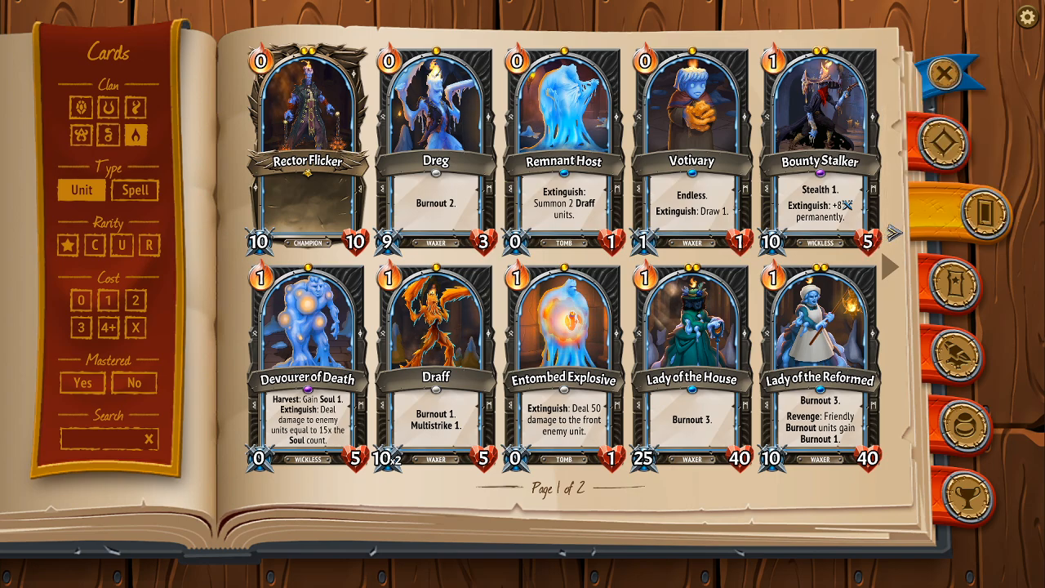
pyautogui.click(893, 265)
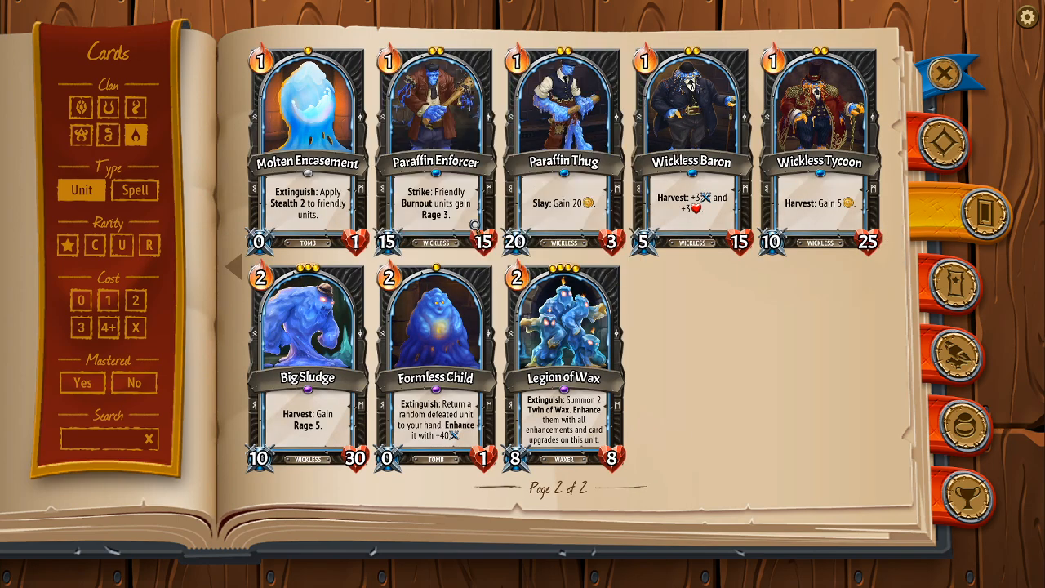
pyautogui.write('p')
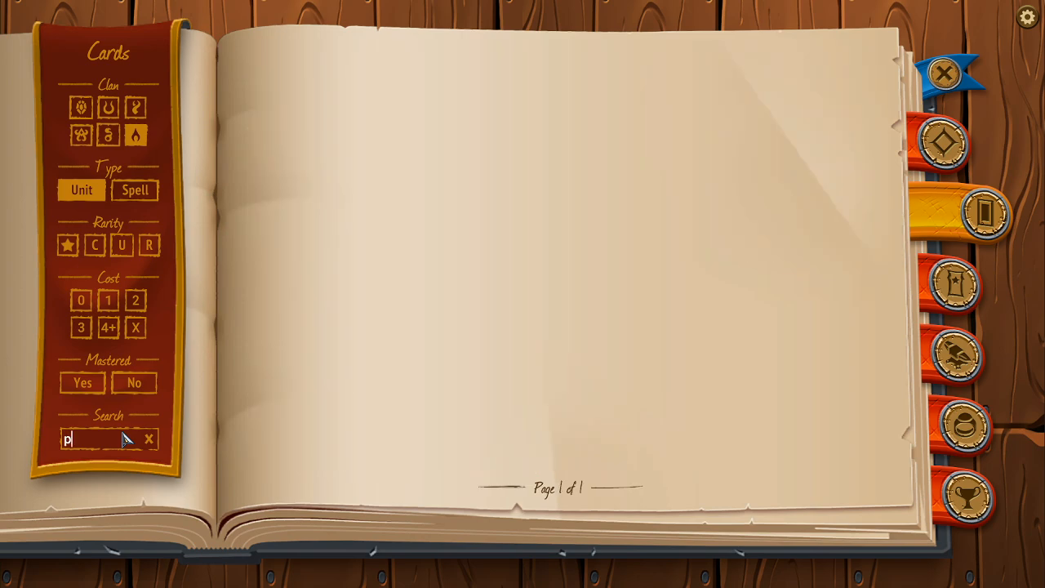
pyautogui.write('araff')
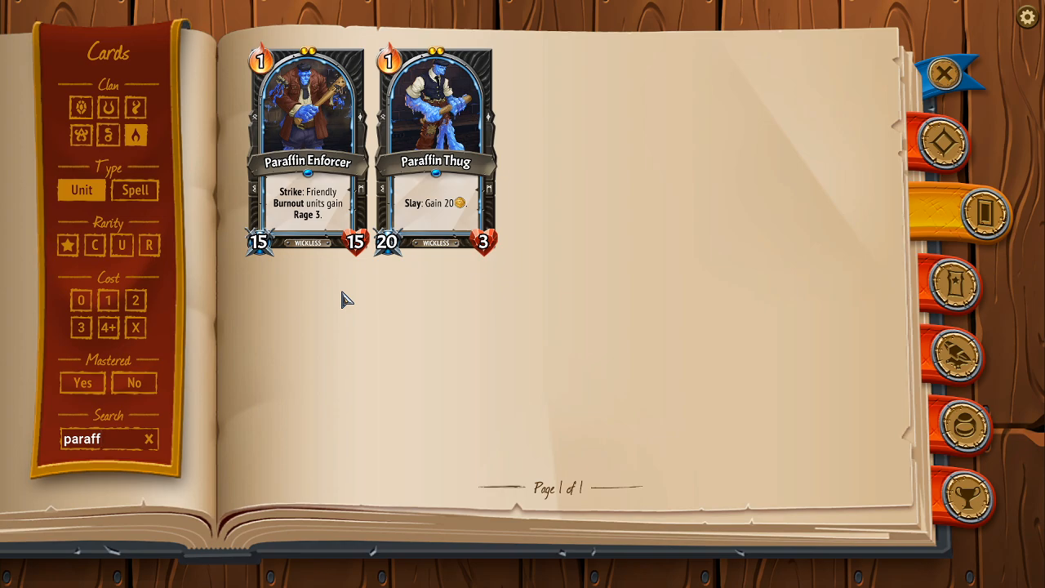
# - Keep the 'paraff' search showing only Paraffin Enforcer and Paraffin Thug
pyautogui.click(106, 439)
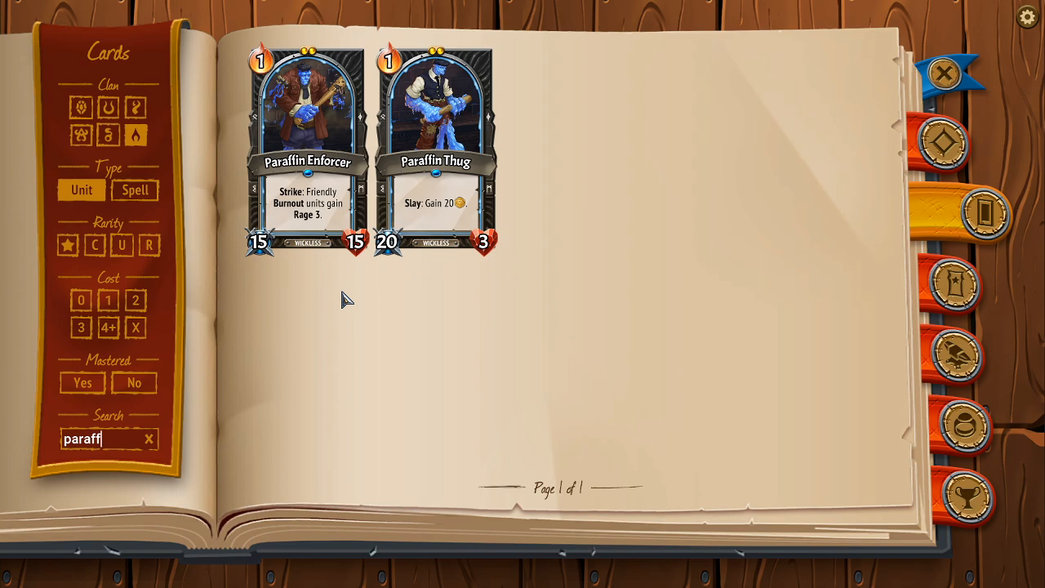
pyautogui.moveTo(258, 284)
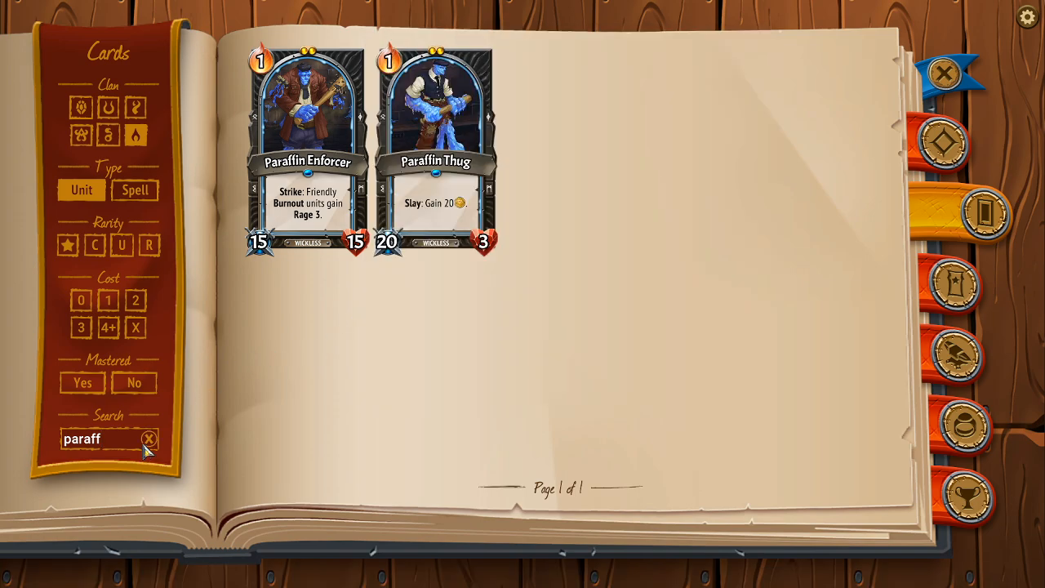
# - Clear the 'paraff' search, try another clan, and return to Melting Remnant units page 1 of 2
pyautogui.click(149, 439)
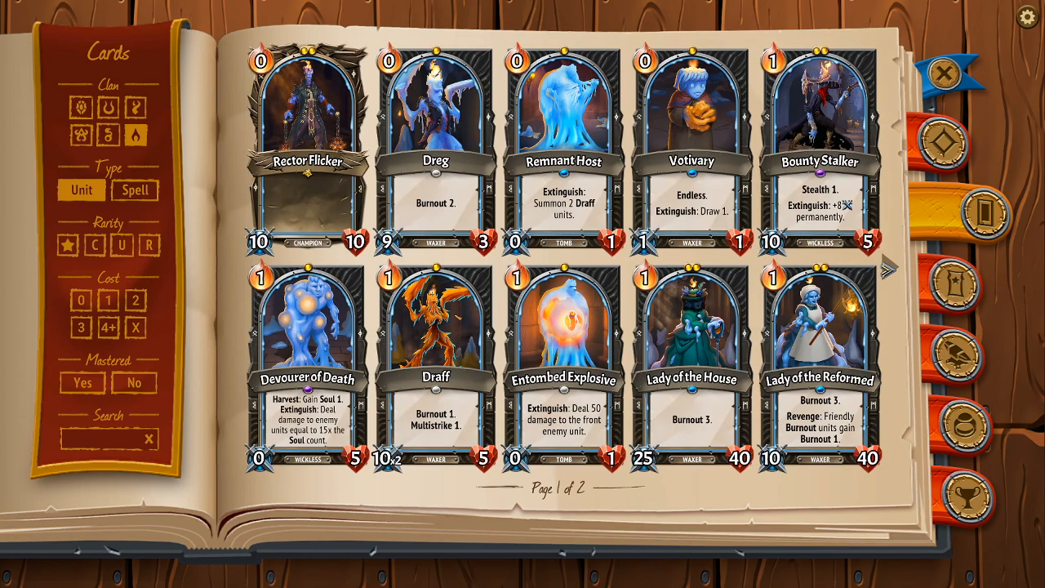
pyautogui.click(895, 258)
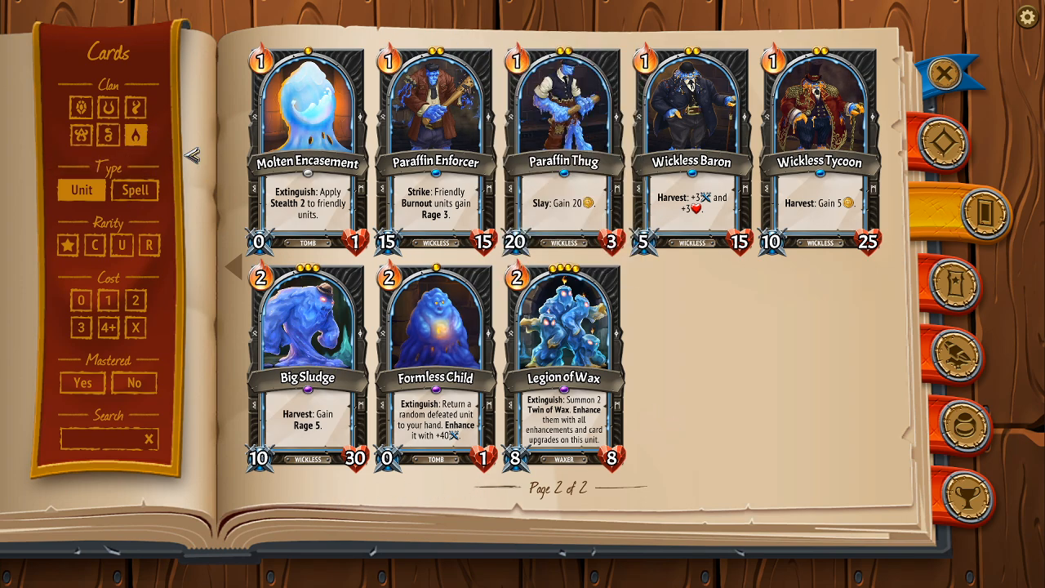
pyautogui.click(193, 156)
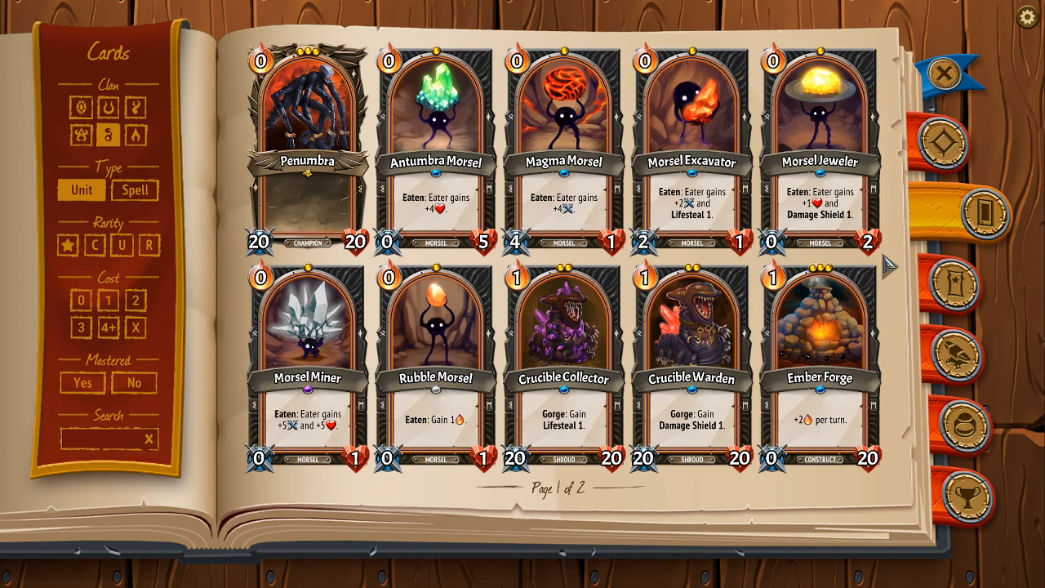
pyautogui.click(890, 265)
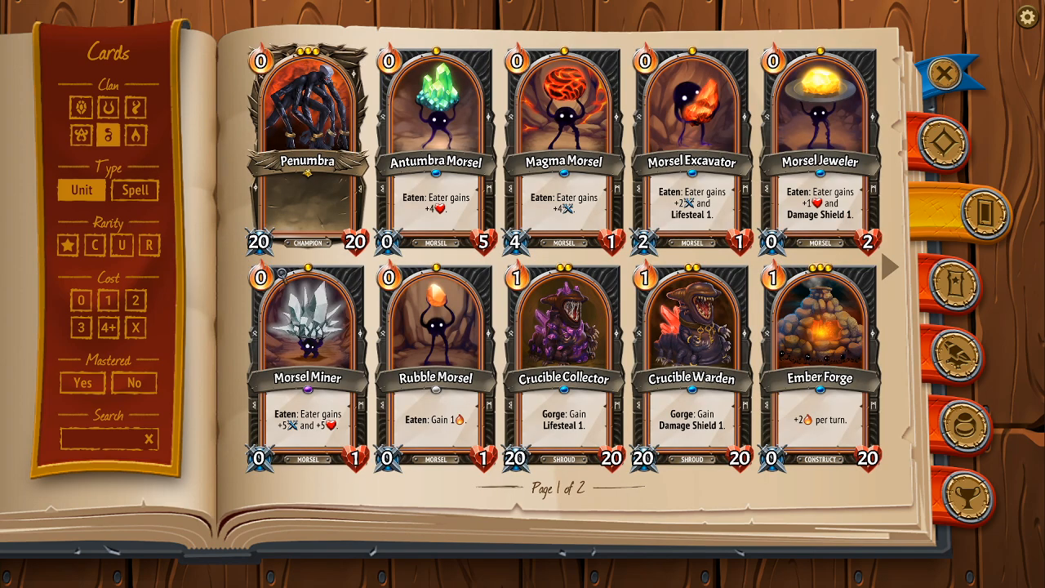
pyautogui.click(890, 267)
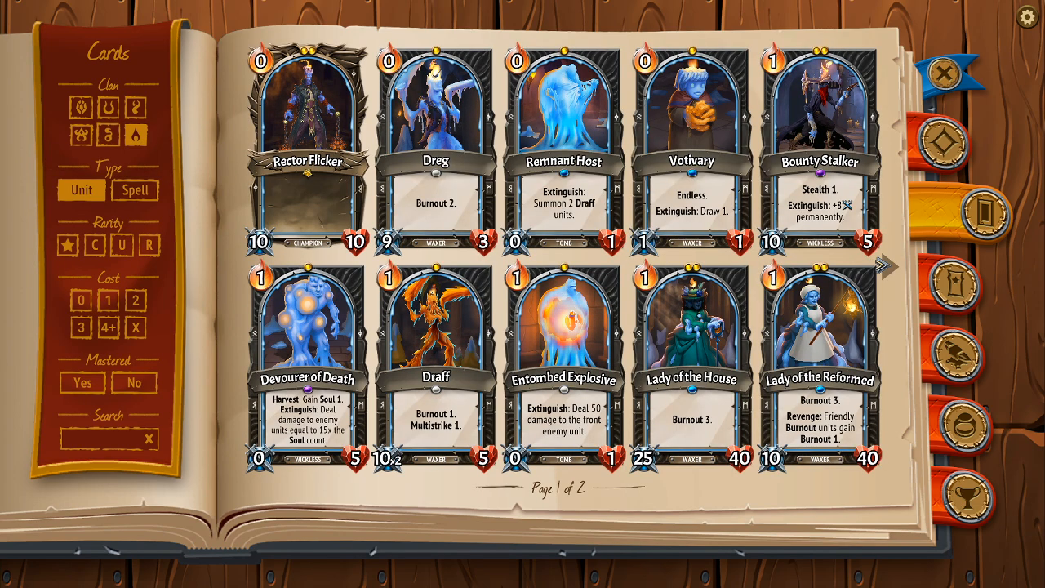
# - Flip between pages and settle on page 2 of Melting Remnant units with Paraffin Enforcer
pyautogui.click(899, 268)
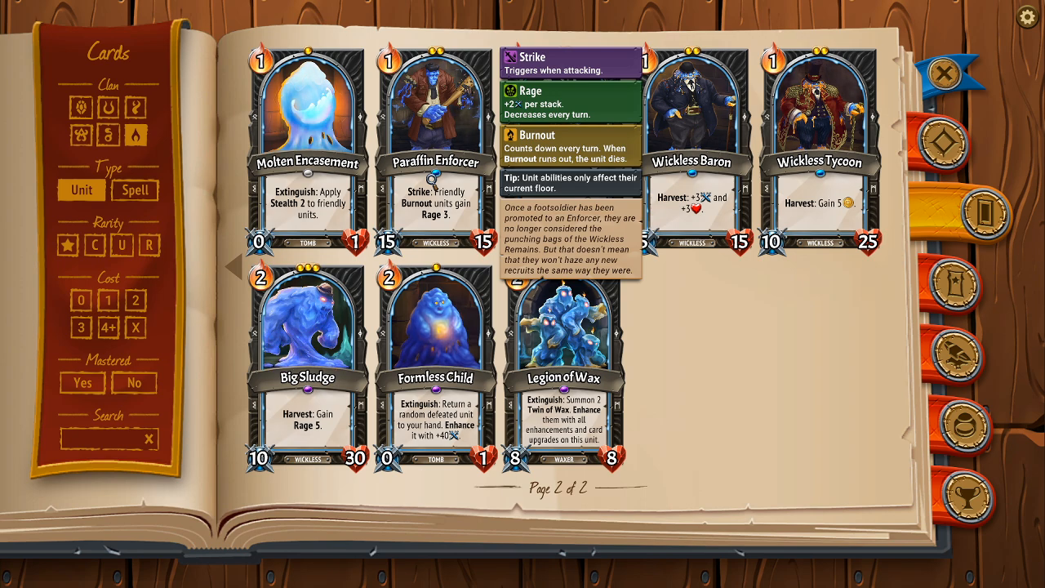
pyautogui.click(236, 264)
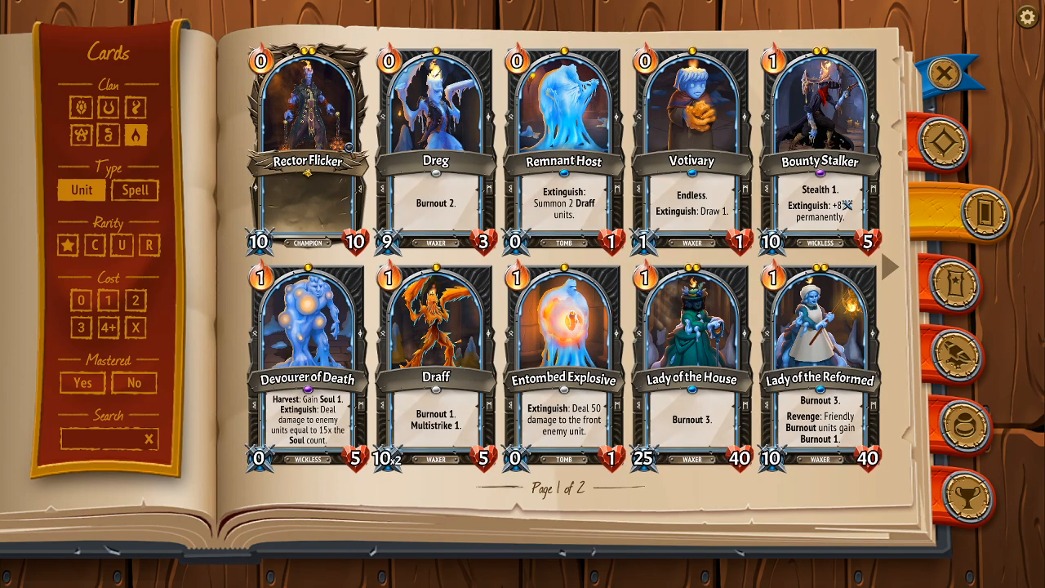
pyautogui.click(880, 268)
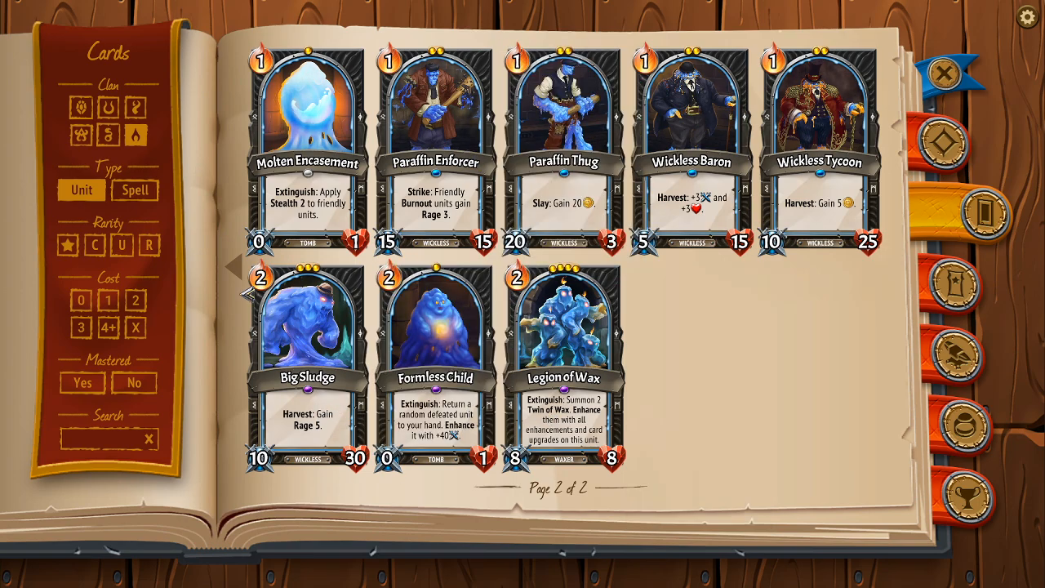
pyautogui.click(237, 264)
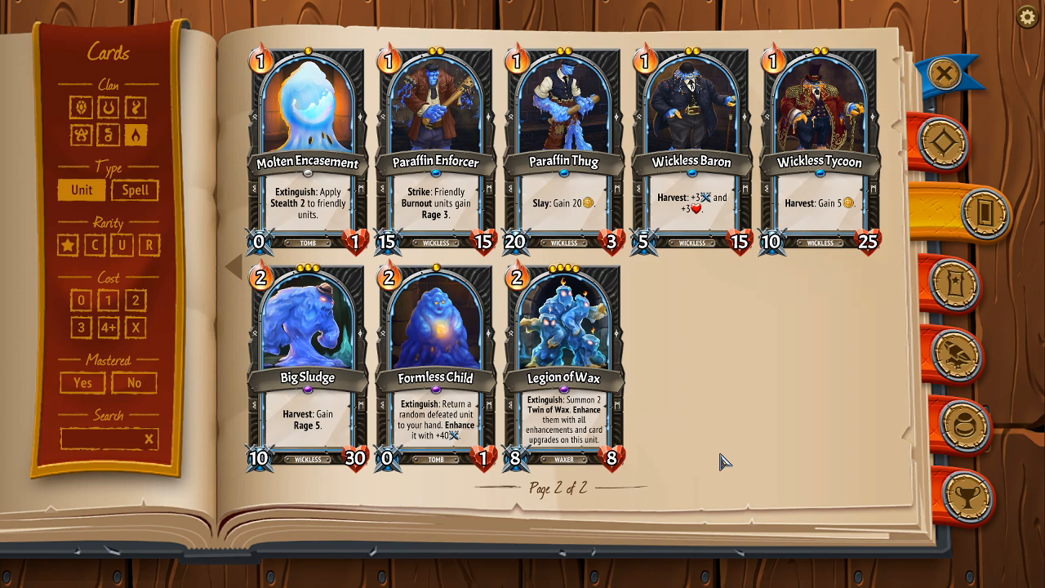
pyautogui.moveTo(722, 216)
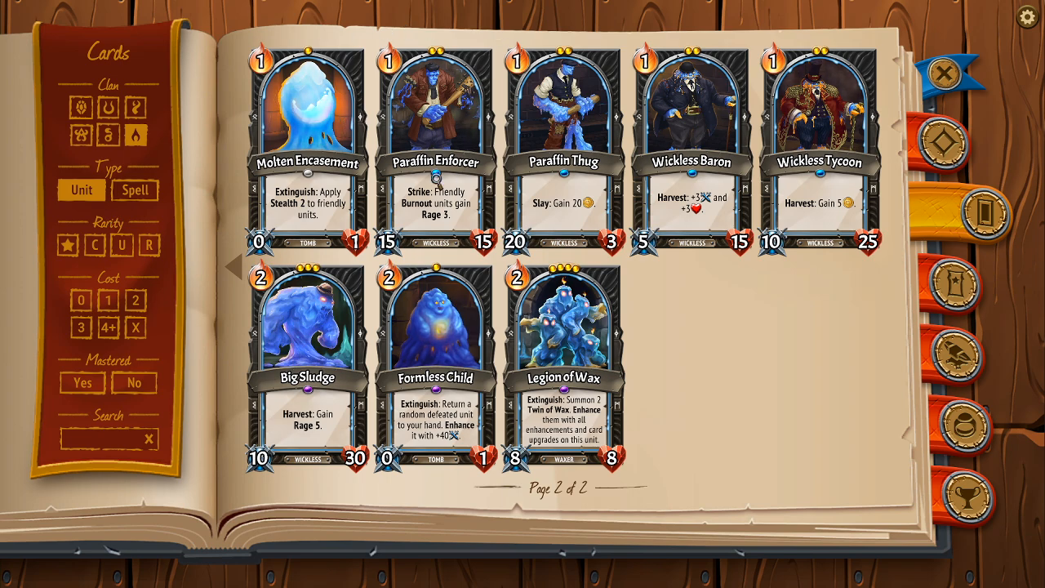
pyautogui.moveTo(434, 180)
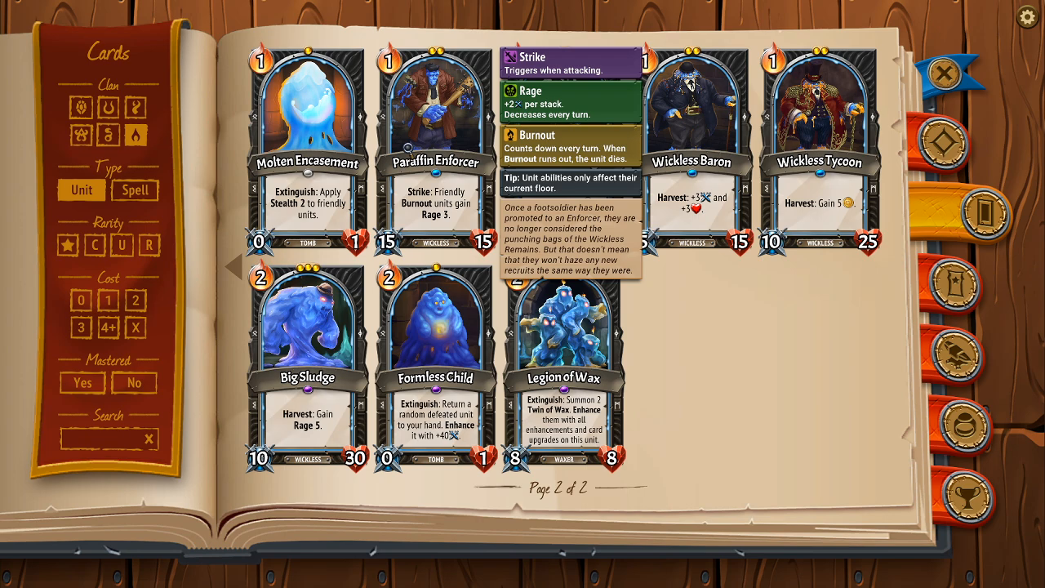